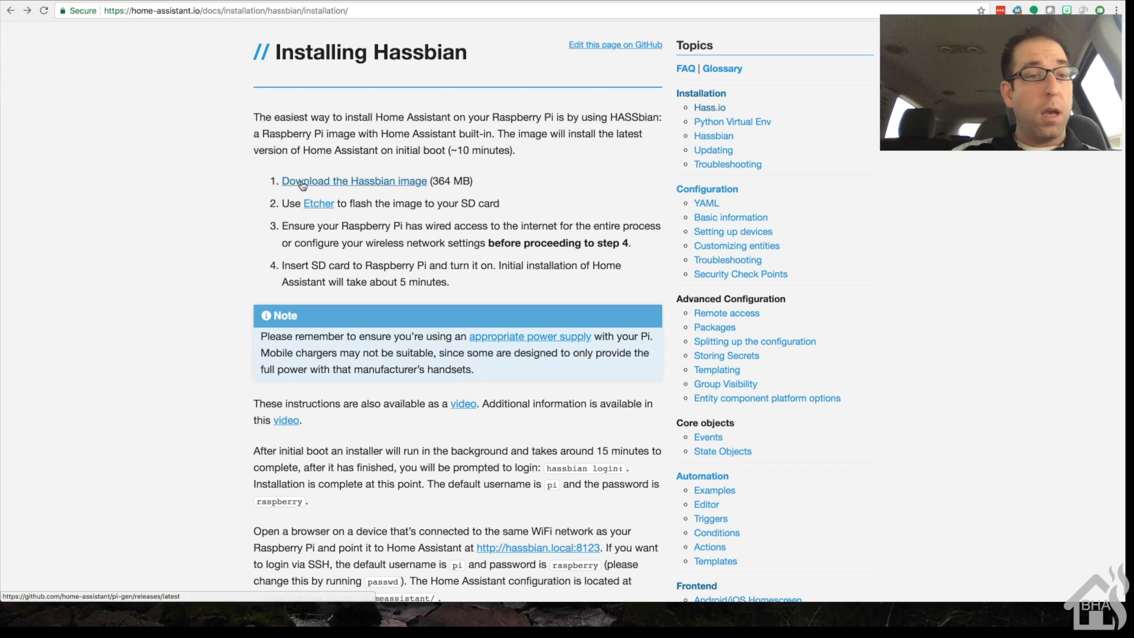
Step: Download image_2017-10-11-Hassbian.zip from the Hassbian GitHub release page's Assets
{"action": "left_click", "coordinate": [354, 181]}
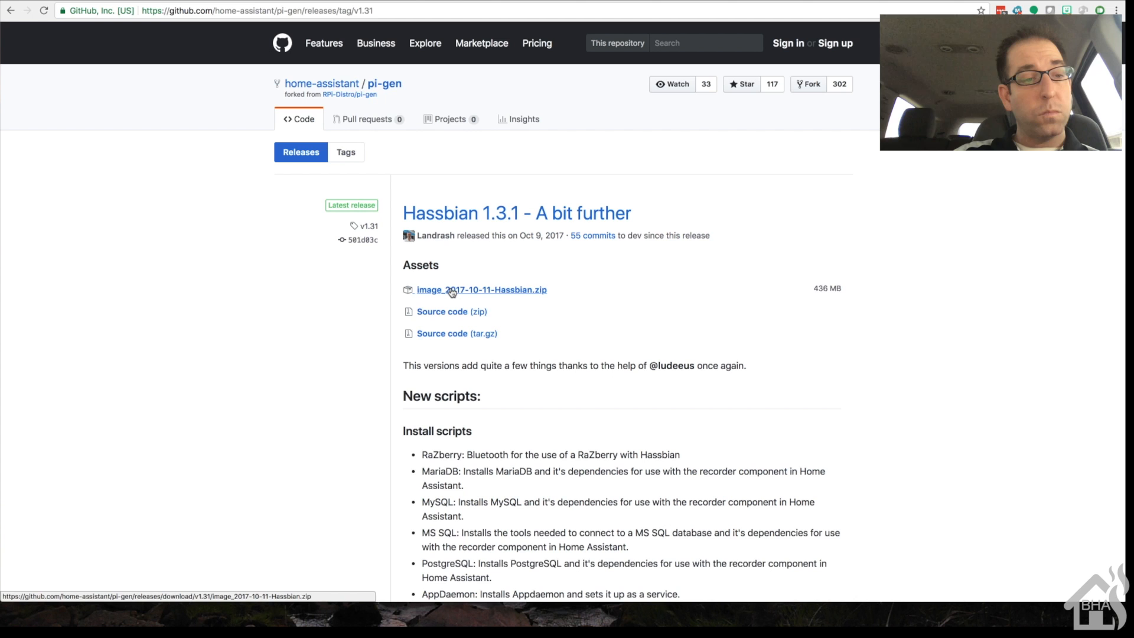
{"action": "left_click", "coordinate": [481, 289]}
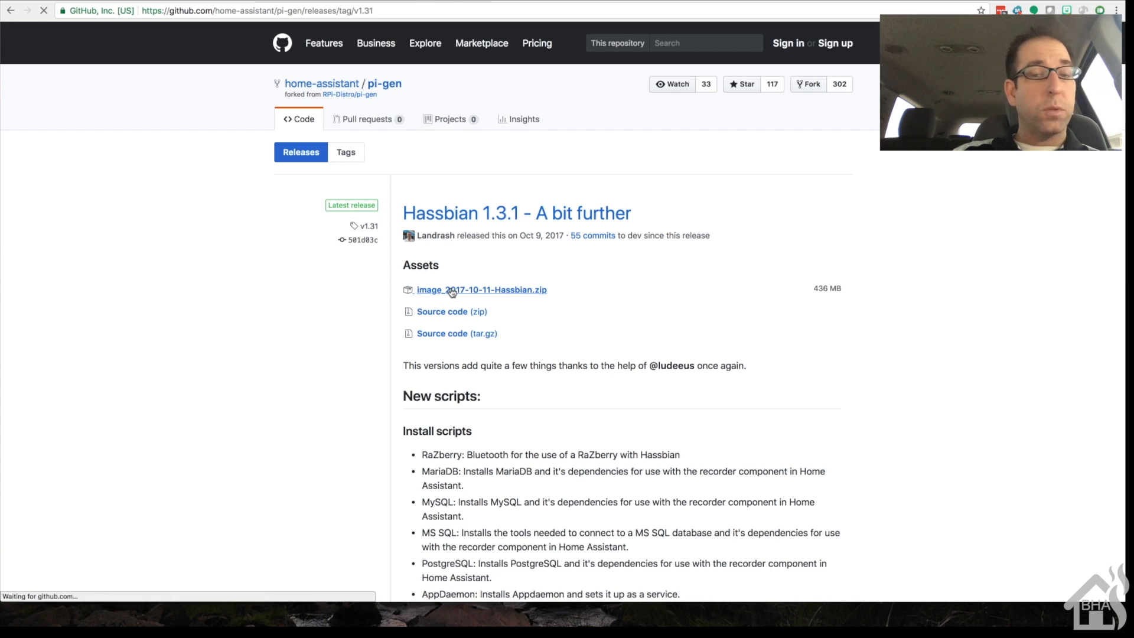
{"action": "left_click", "coordinate": [481, 290]}
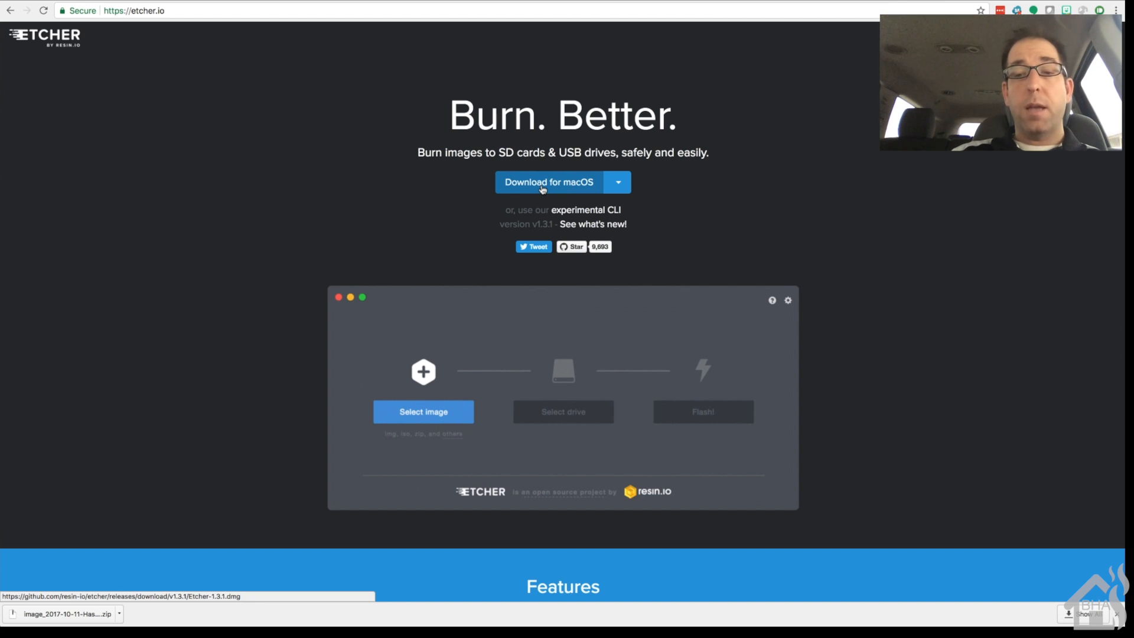
Step: Download the Etcher-1.3.1.dmg macOS installer from etcher.io
{"action": "left_click", "coordinate": [422, 412]}
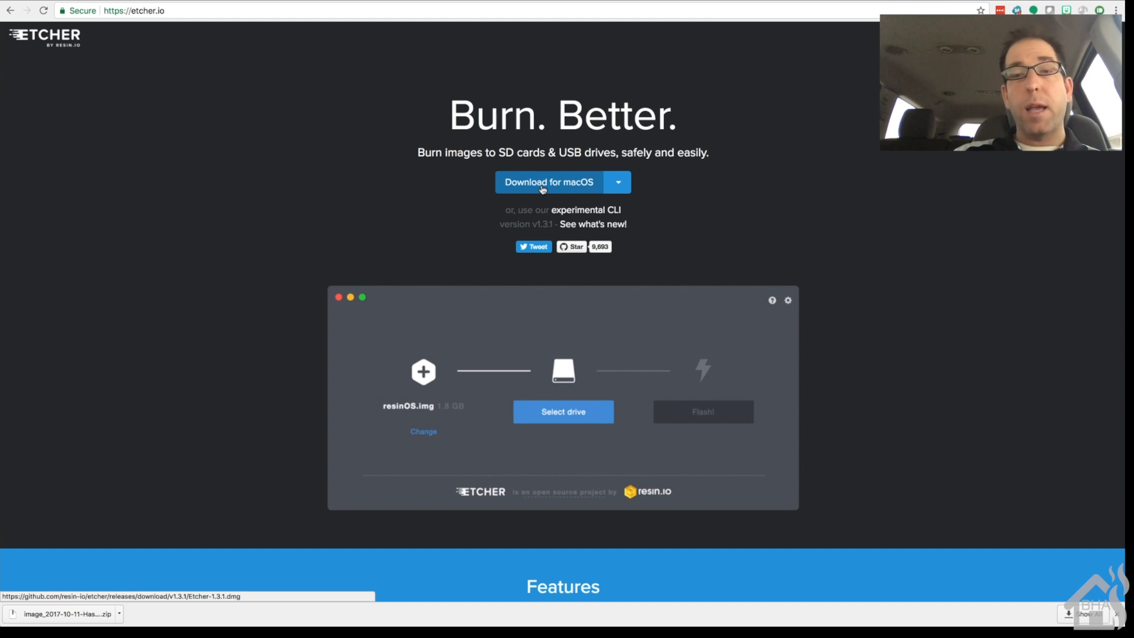
{"action": "left_click", "coordinate": [563, 412]}
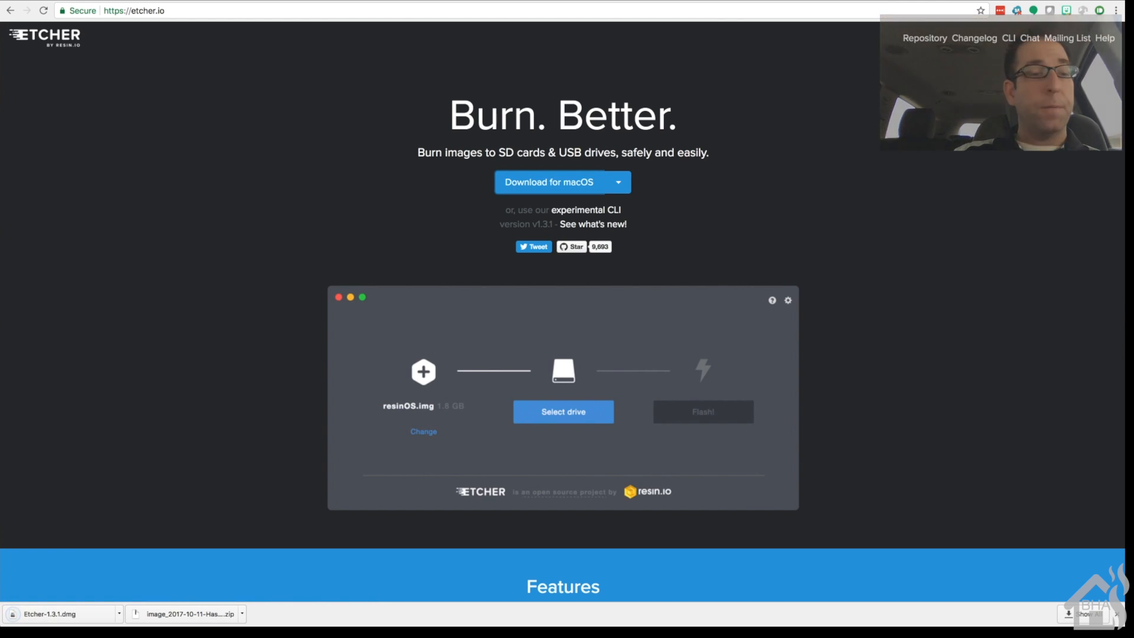
{"action": "left_click", "coordinate": [563, 412]}
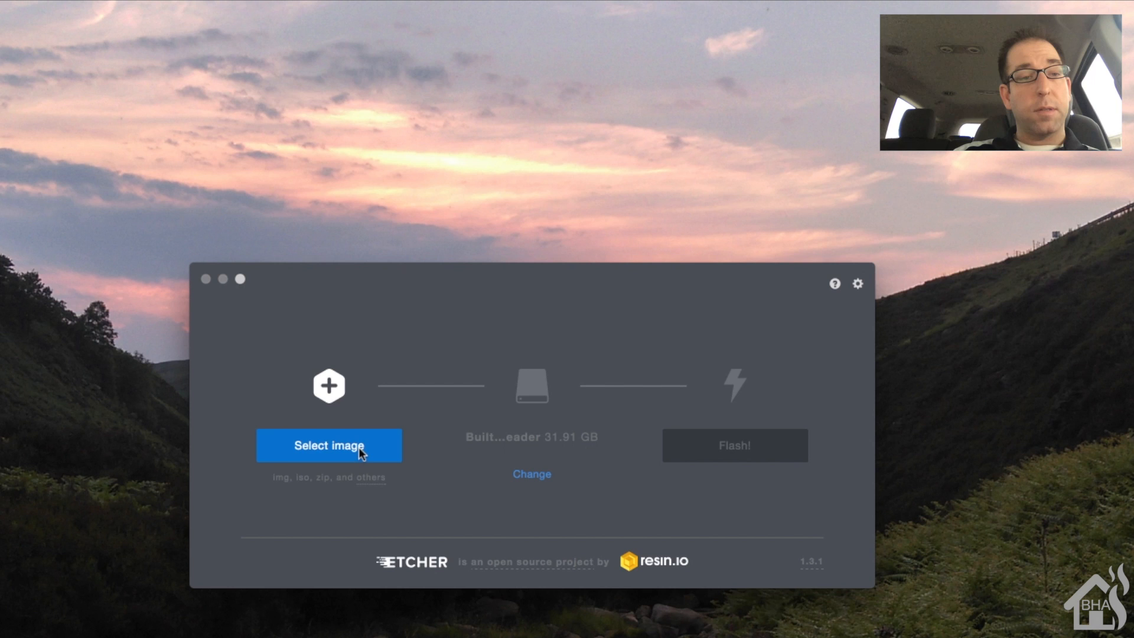
Step: Select the Hassbian zip, flash it to the 31.91 GB card reader and authorise with the Mac password
{"action": "left_click", "coordinate": [328, 445]}
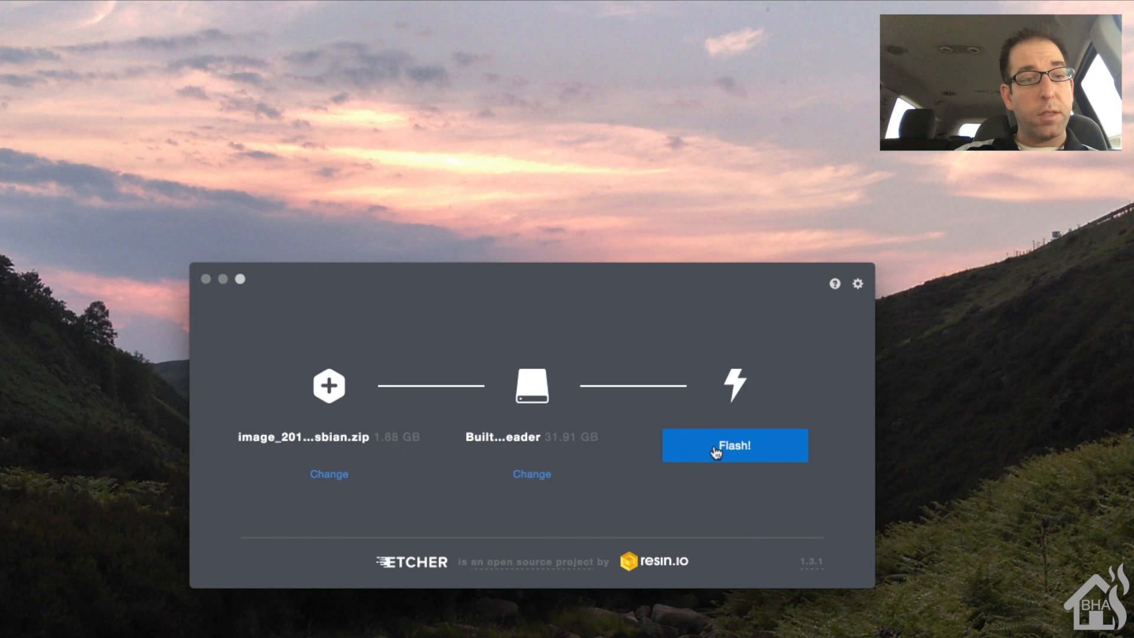
{"action": "left_click", "coordinate": [734, 444]}
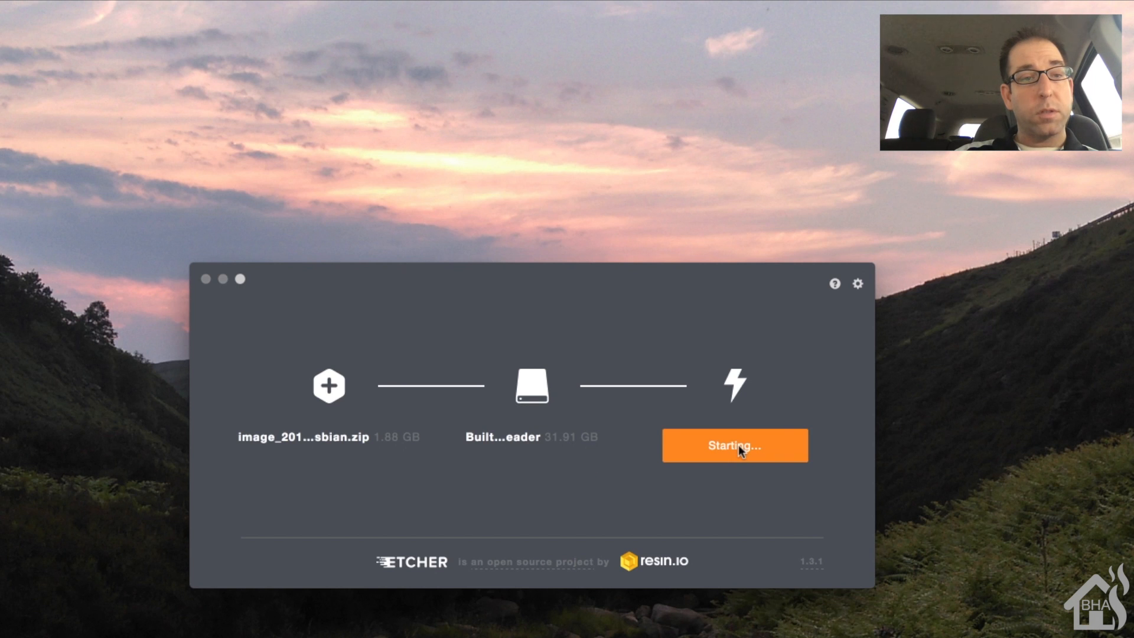
{"action": "left_click", "coordinate": [735, 445]}
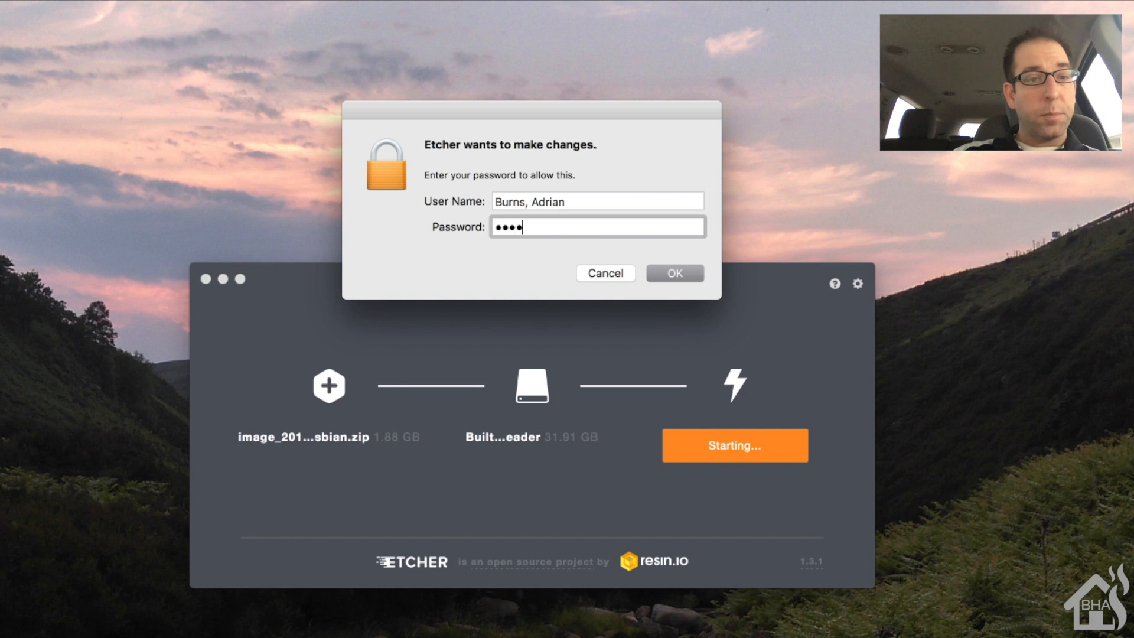
{"action": "left_click", "coordinate": [673, 273]}
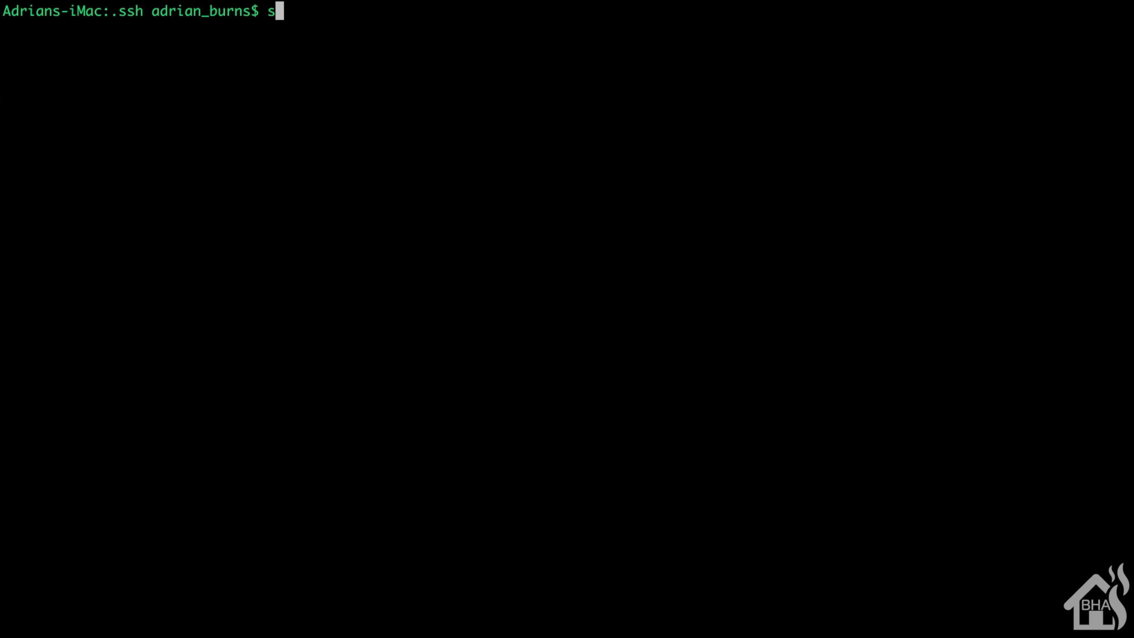
{"action": "type", "text": "sh p"}
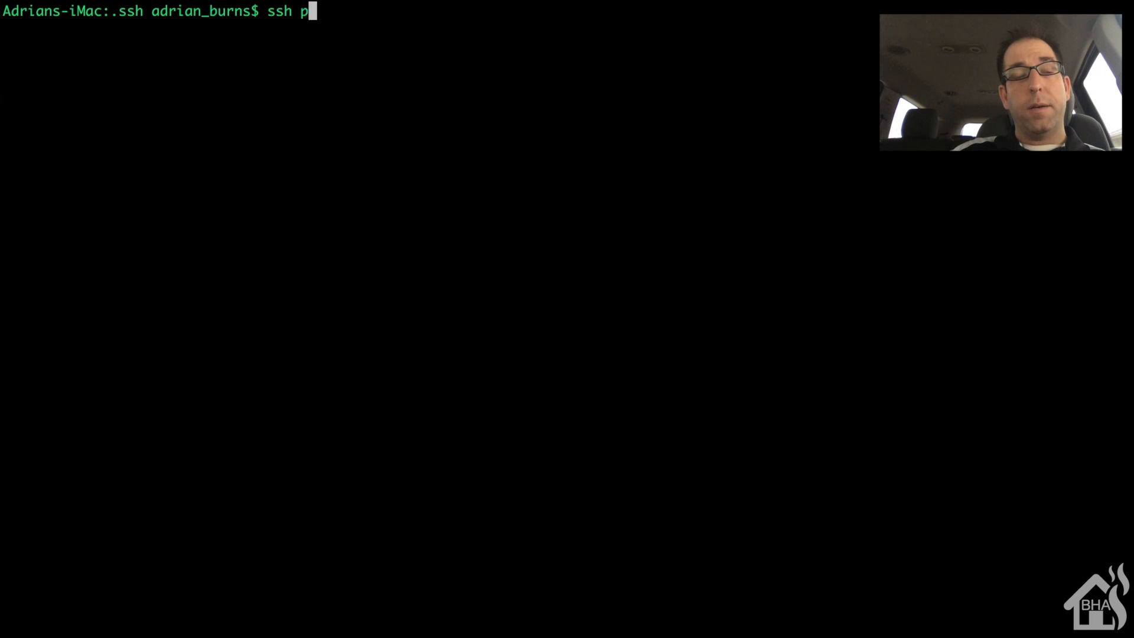
{"action": "type", "text": "i@10"}
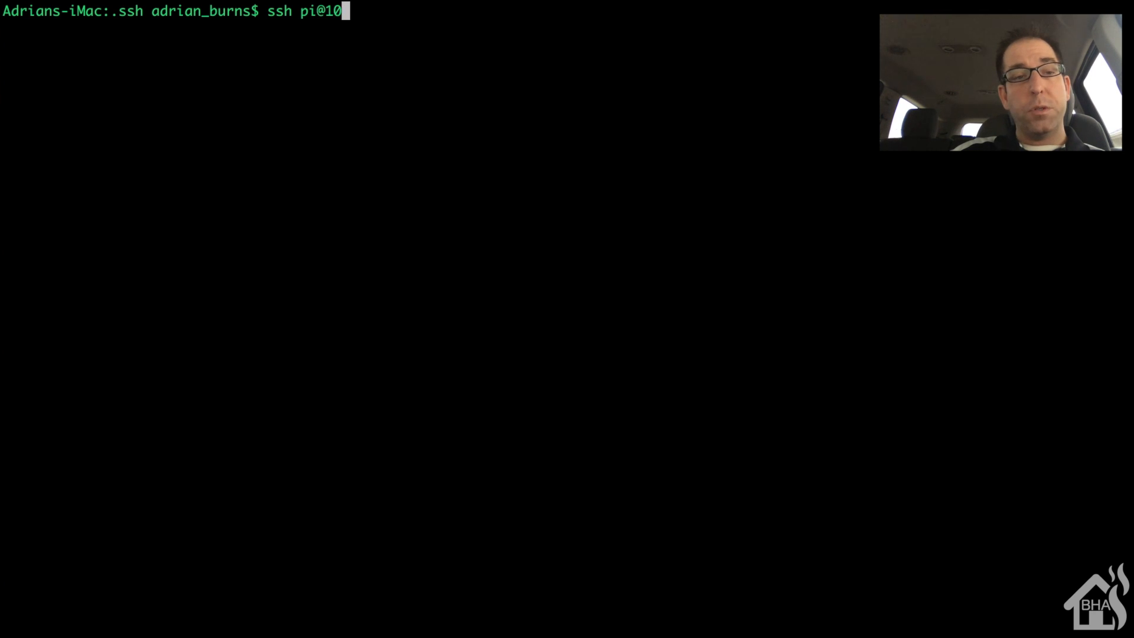
{"action": "type", "text": ".10.10.120"}
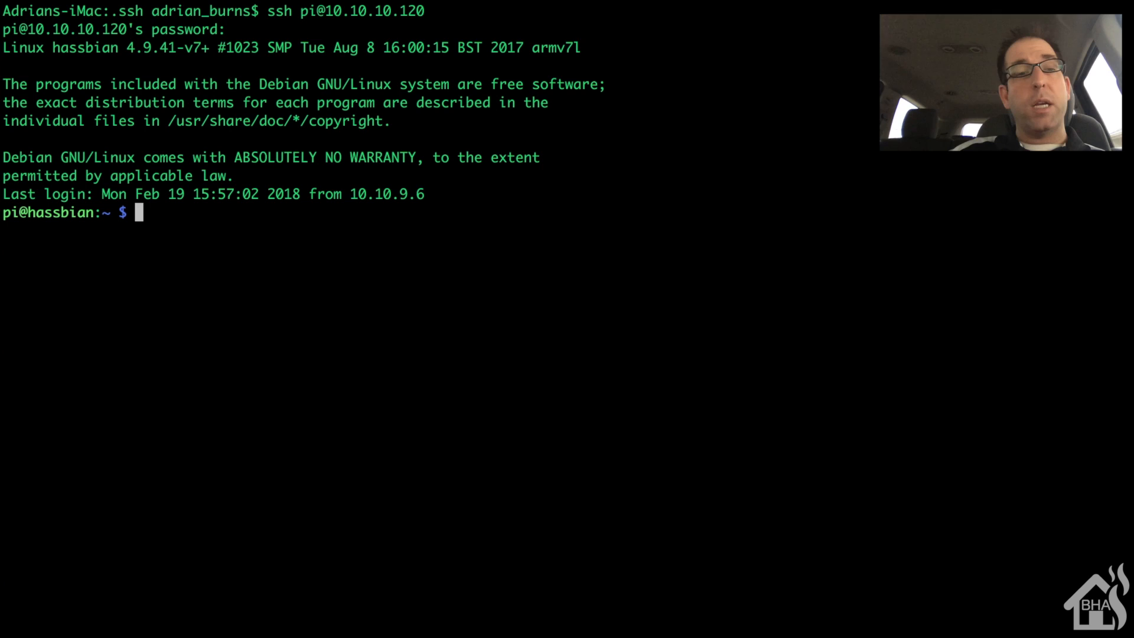
Step: Run passwd, confirm the current password and submit a new login password
{"action": "type", "text": "passwd"}
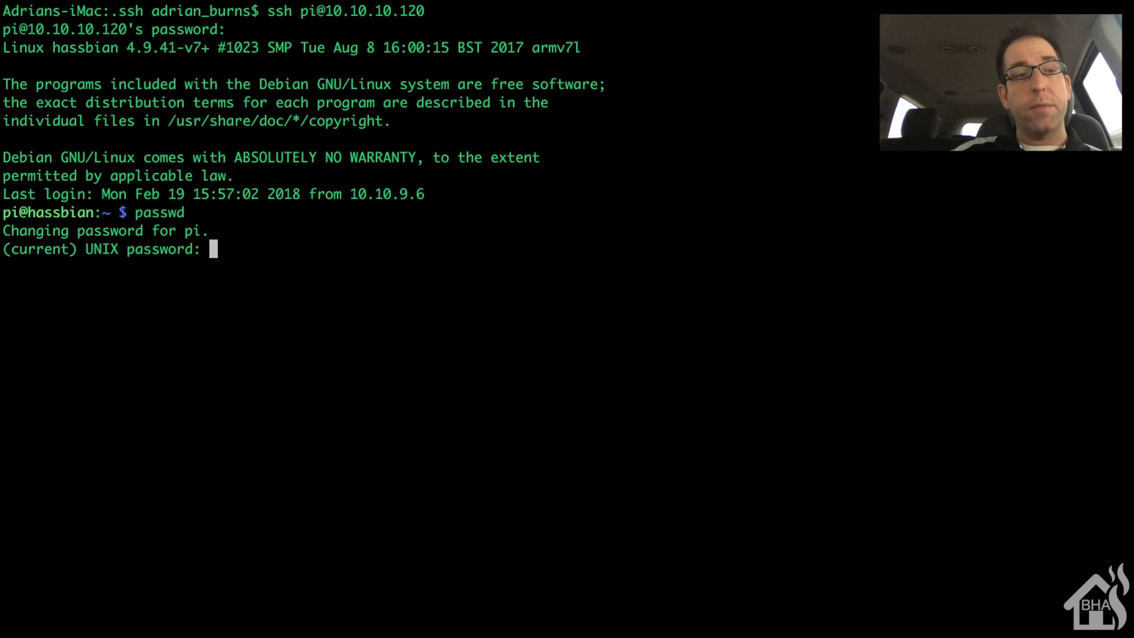
{"action": "key", "text": "enter"}
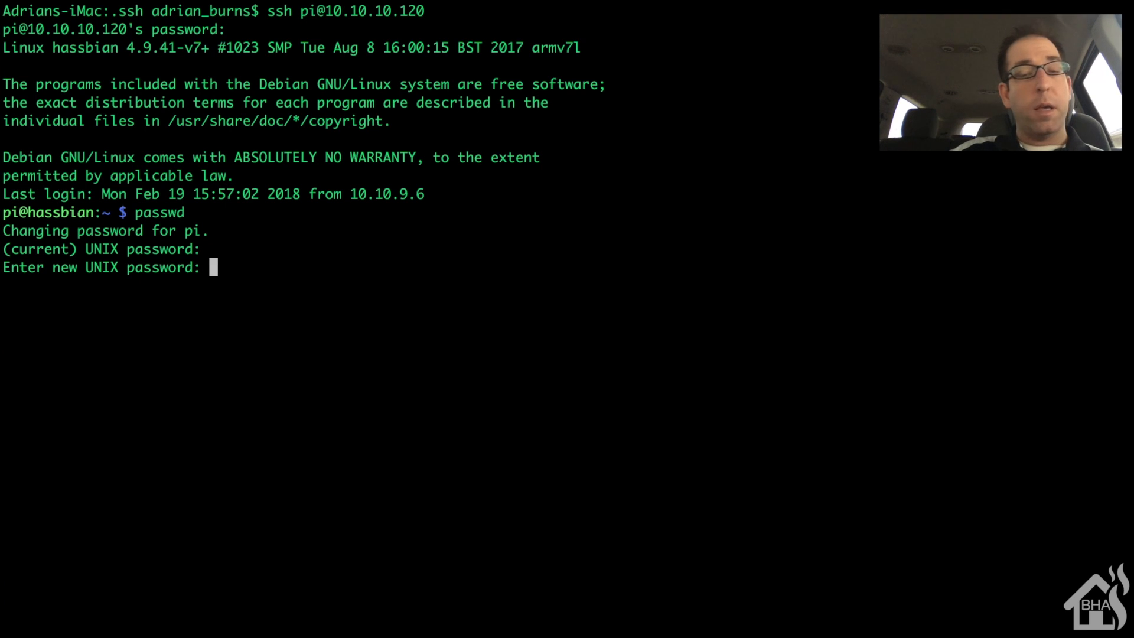
{"action": "key", "text": "Enter"}
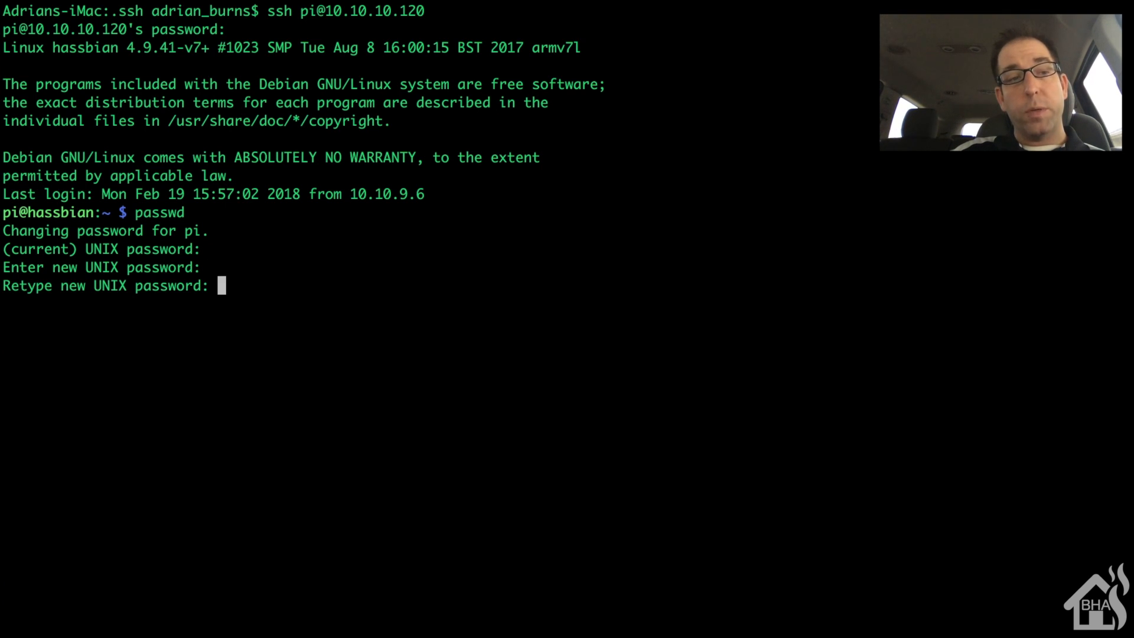